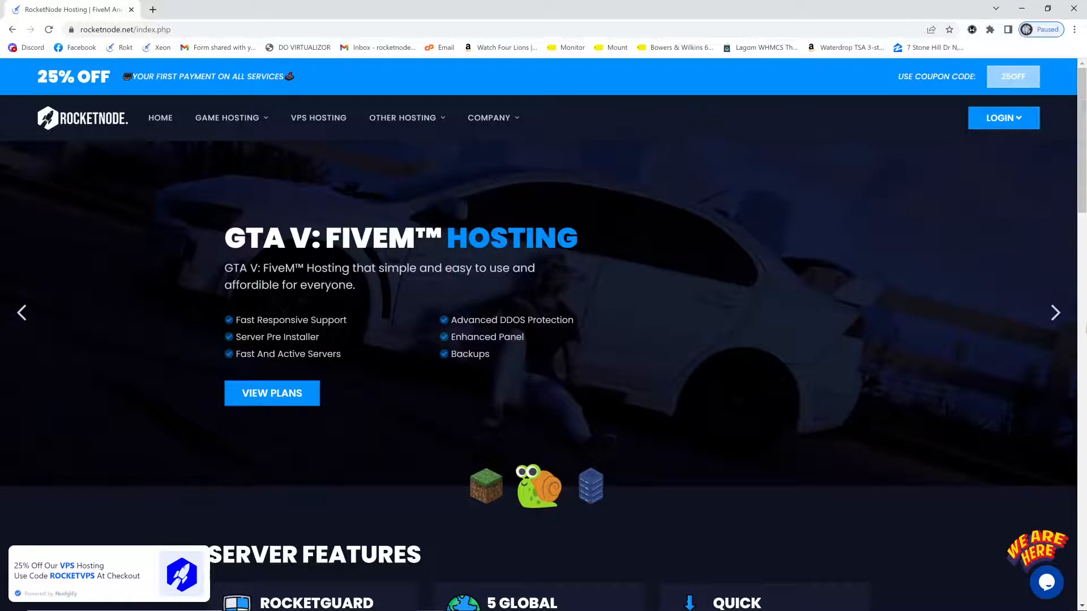
View the FiveM hosting plans from the homepage banner.
click(1055, 312)
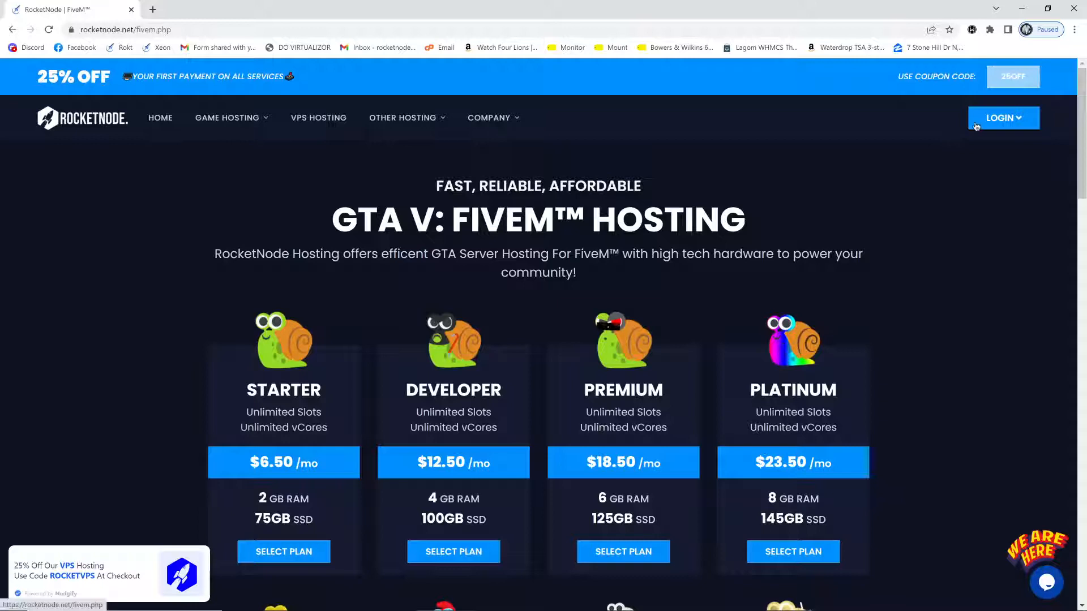
Log in to reach the game panel dashboard listing the CyberGreen server.
click(1002, 118)
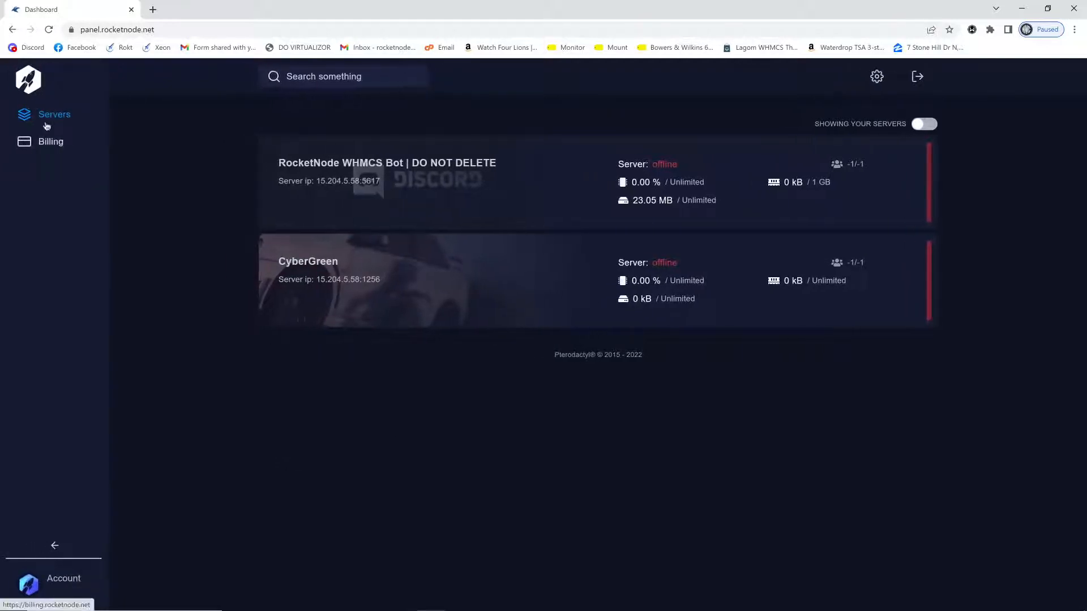
mouse_move(414, 303)
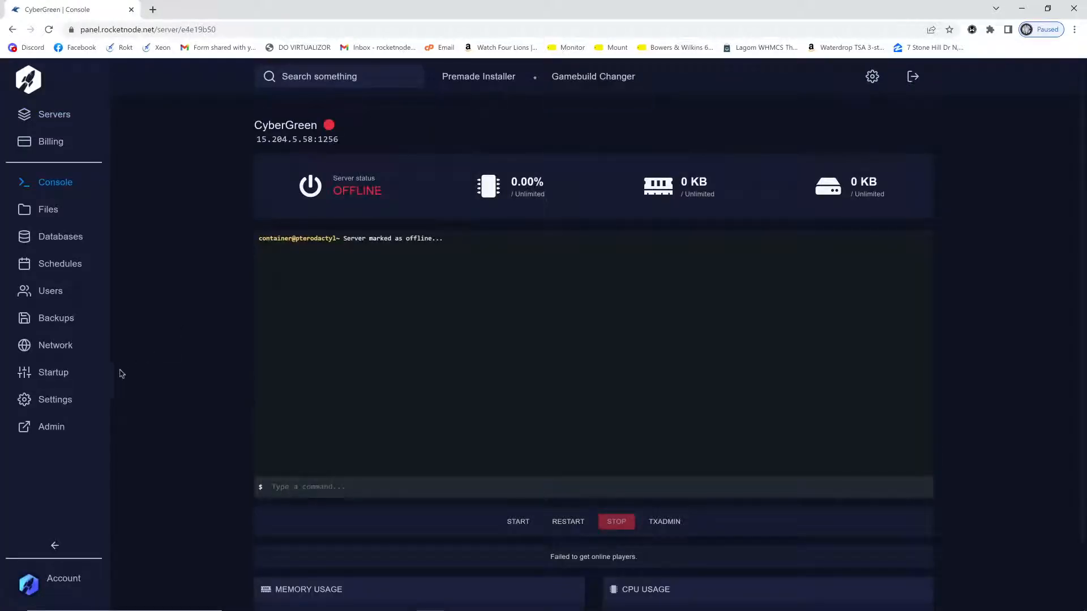
Disable and re-enable txAdmin in CyberGreen's settings so it restarts with a registration PIN.
click(54, 400)
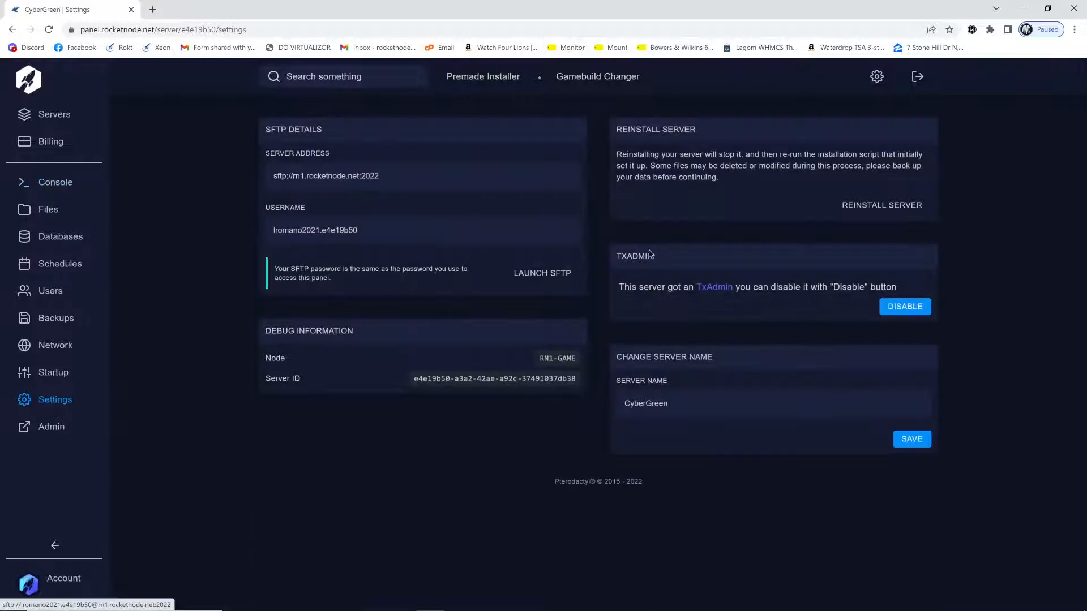
mouse_move(849, 314)
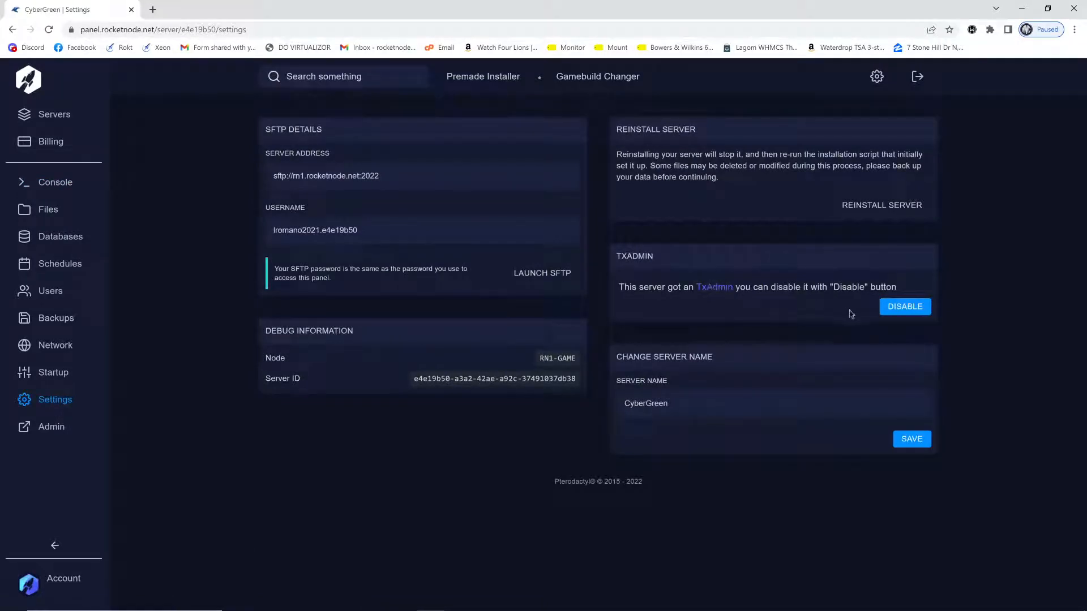
mouse_move(705, 282)
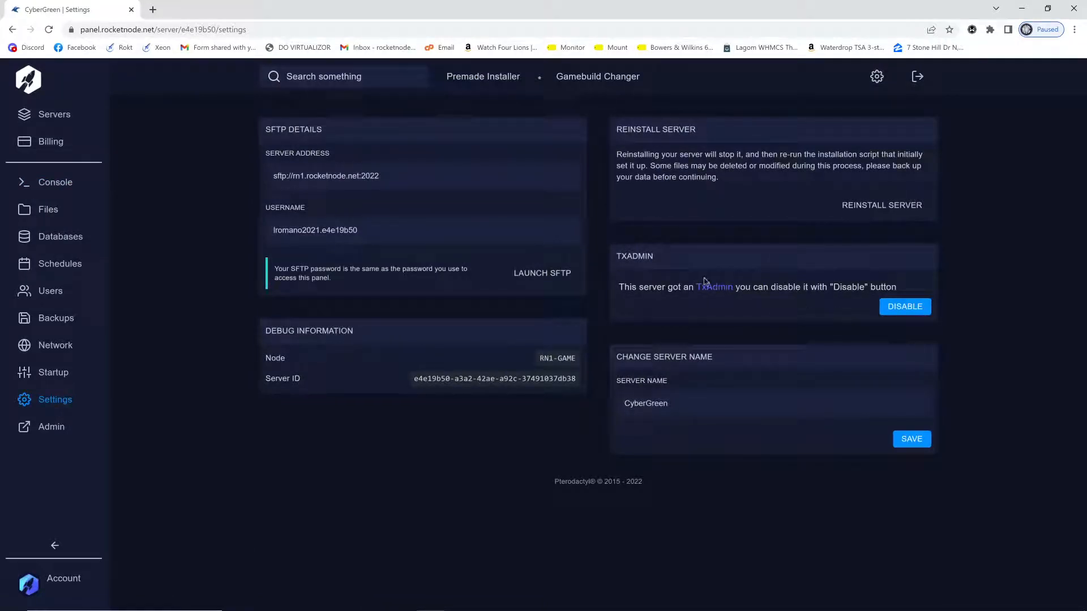
click(905, 307)
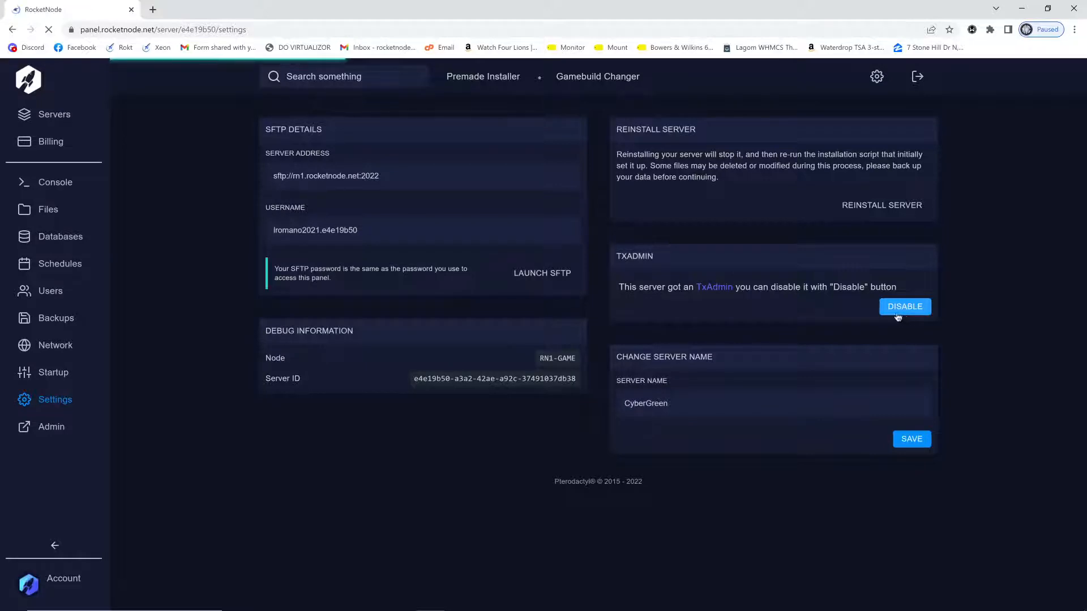
click(905, 307)
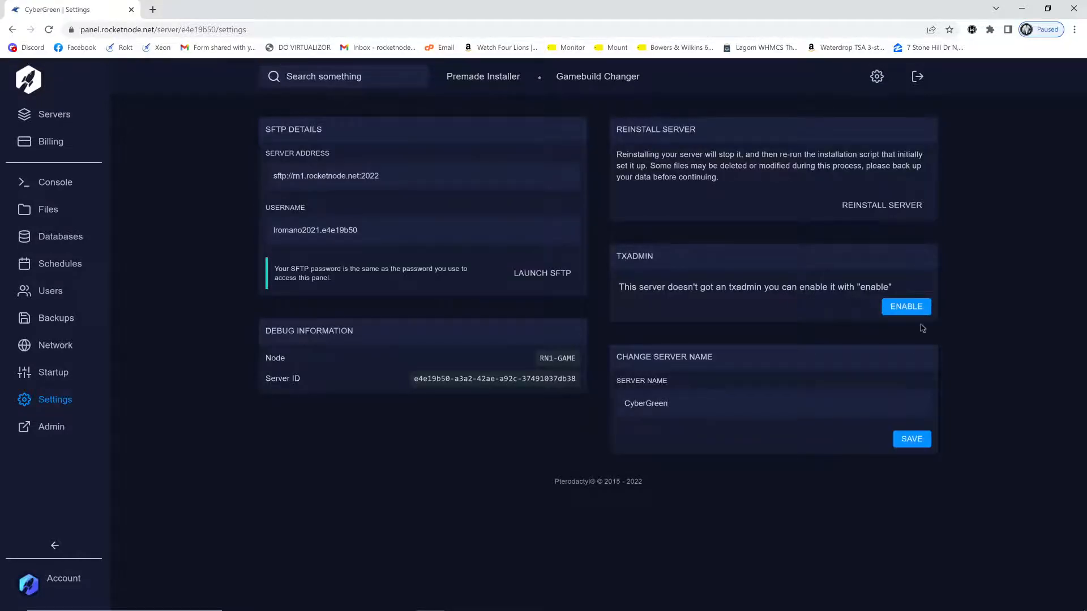
click(906, 306)
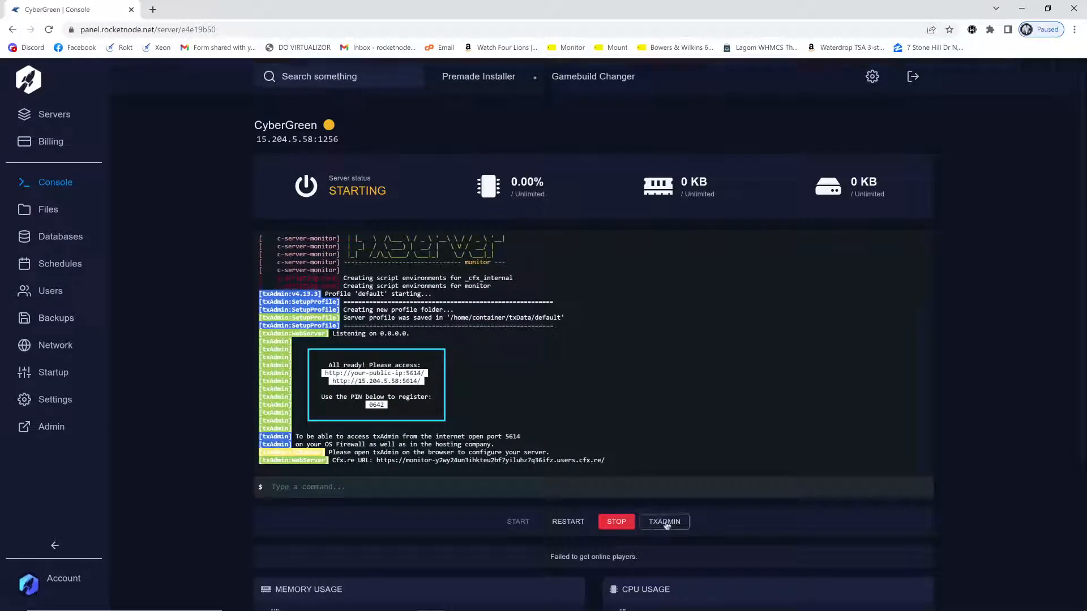
click(664, 521)
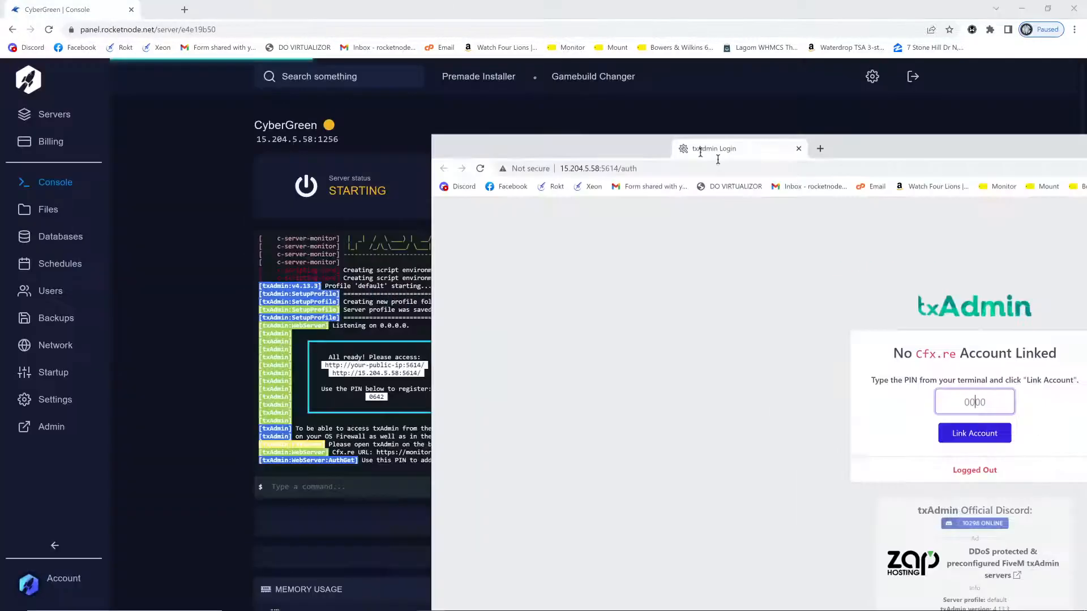
key(alt+tab)
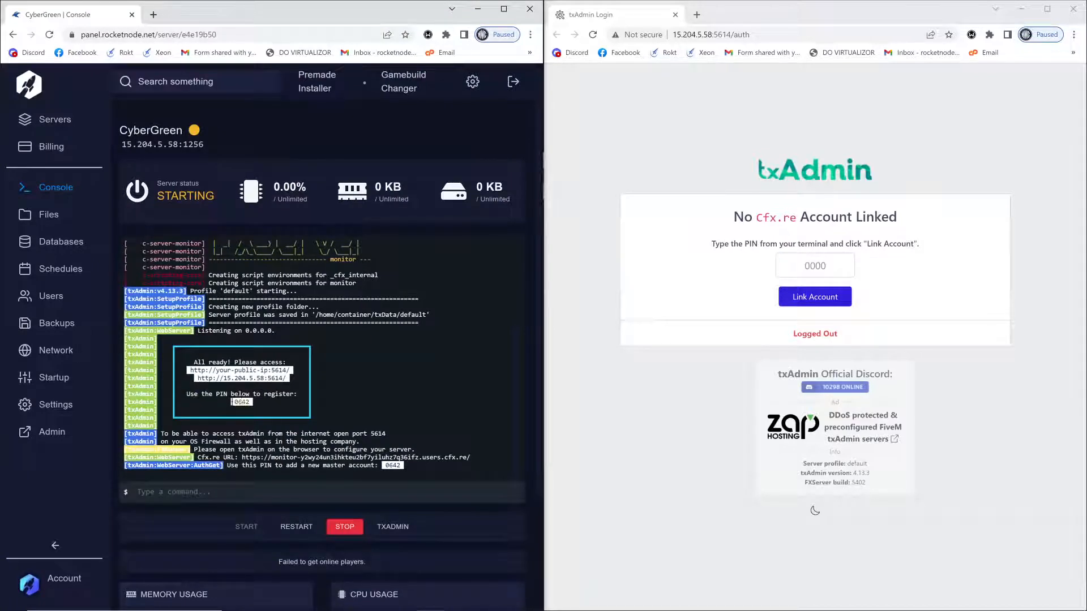
click(815, 265)
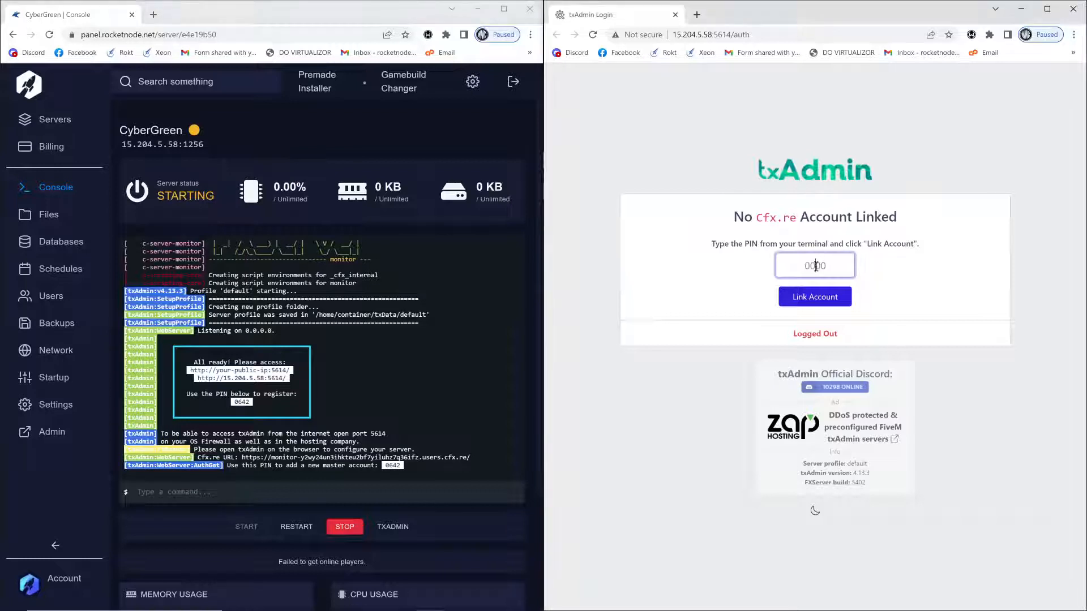
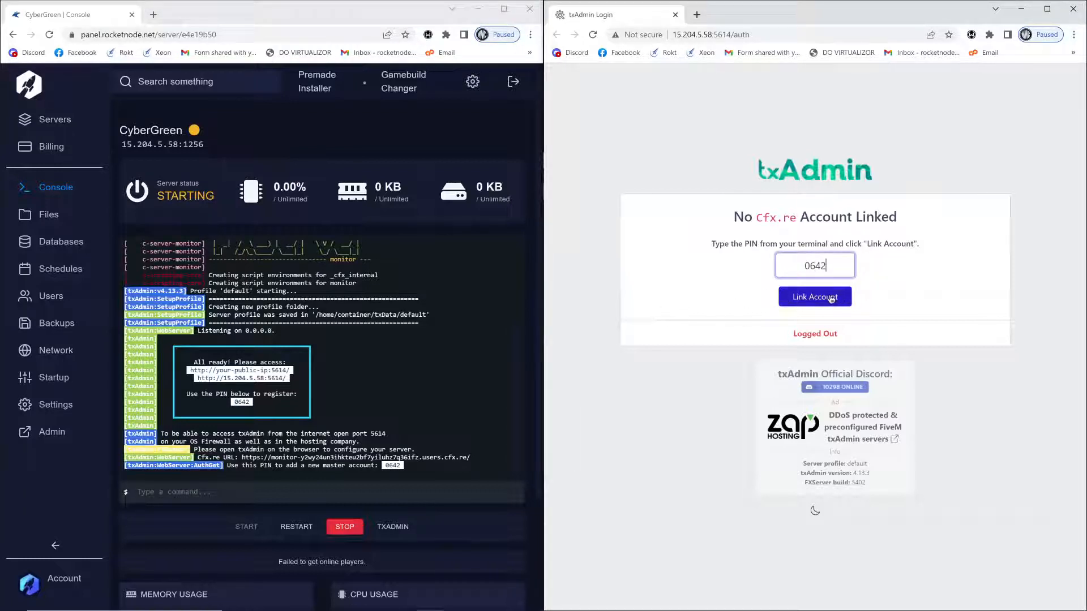
click(814, 296)
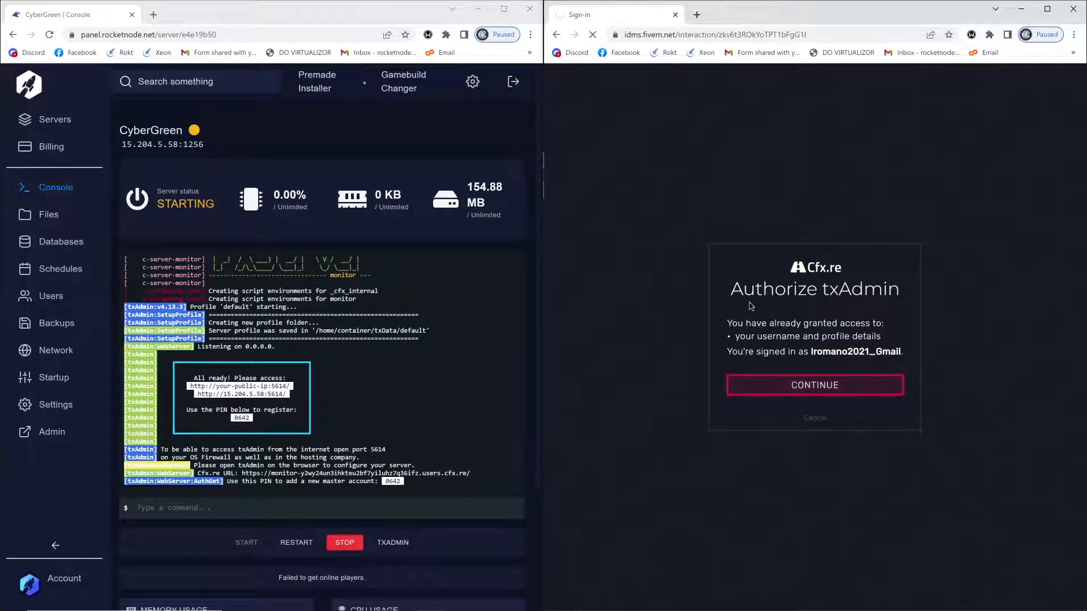
Authorize the Cfx.re account, set a backup password, accept the terms and create the master account.
click(815, 385)
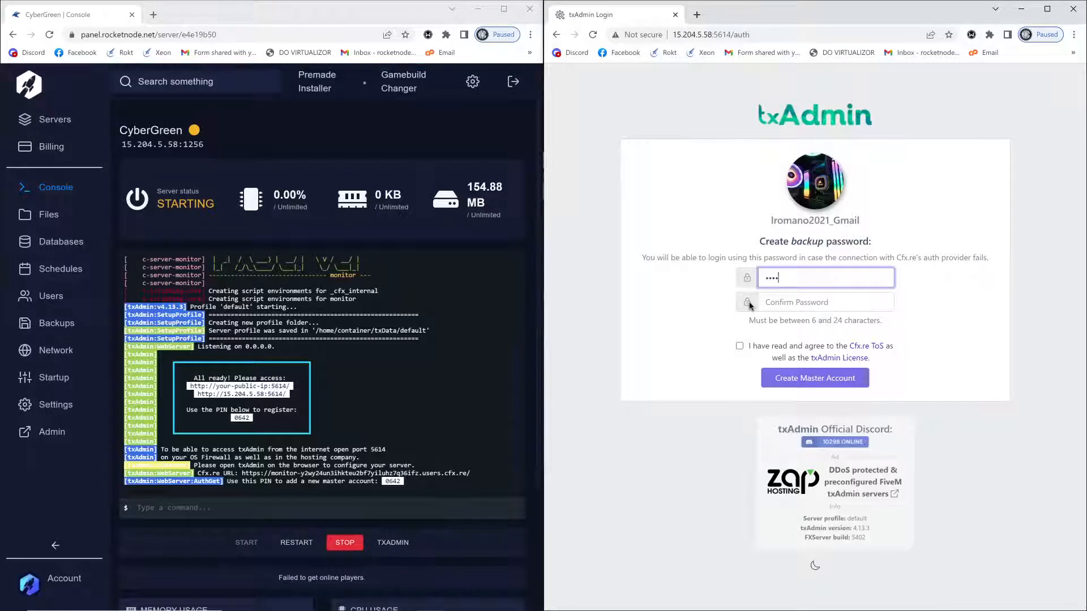
text(••••••••)
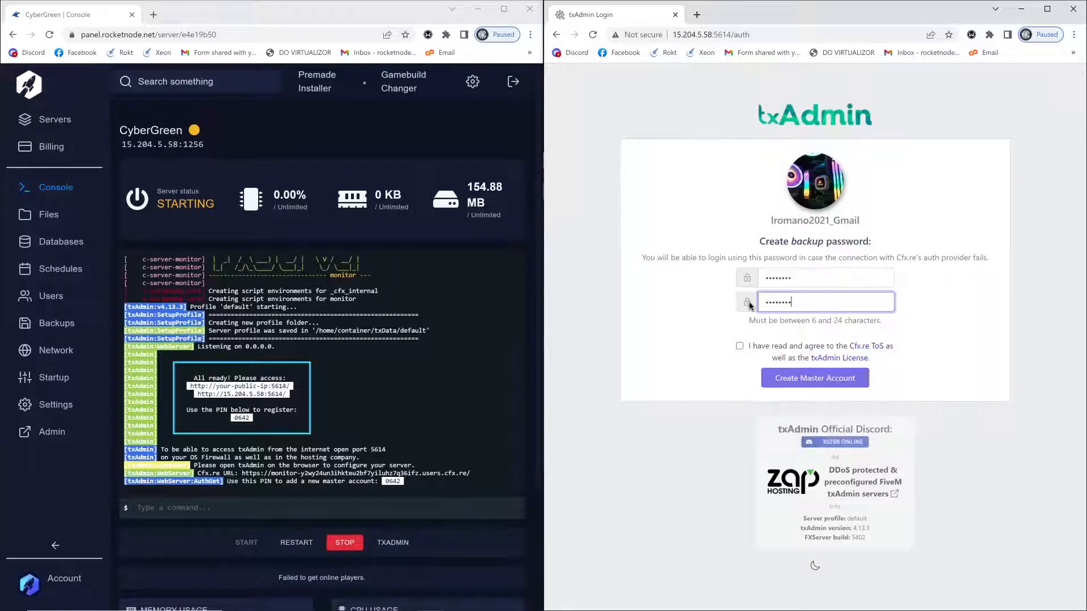
click(740, 347)
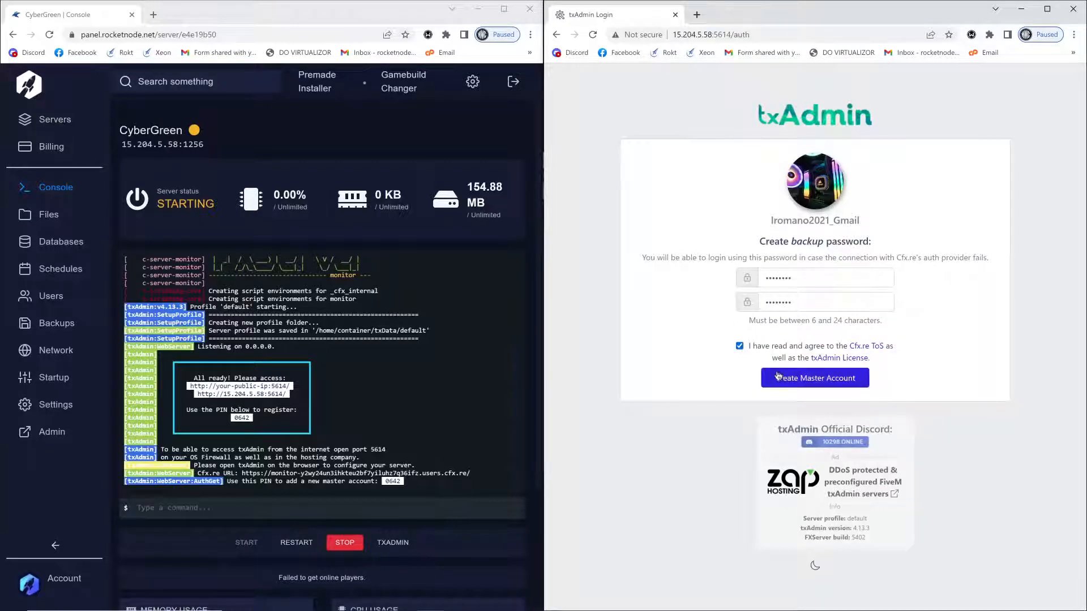
click(814, 379)
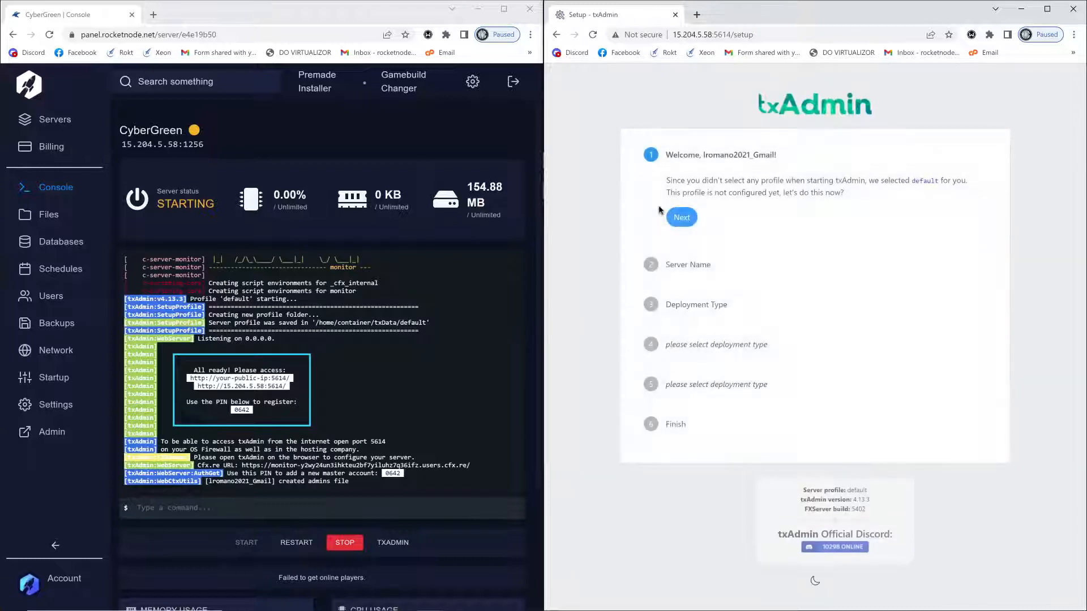
Name the server CyberG in the setup wizard and continue.
click(681, 217)
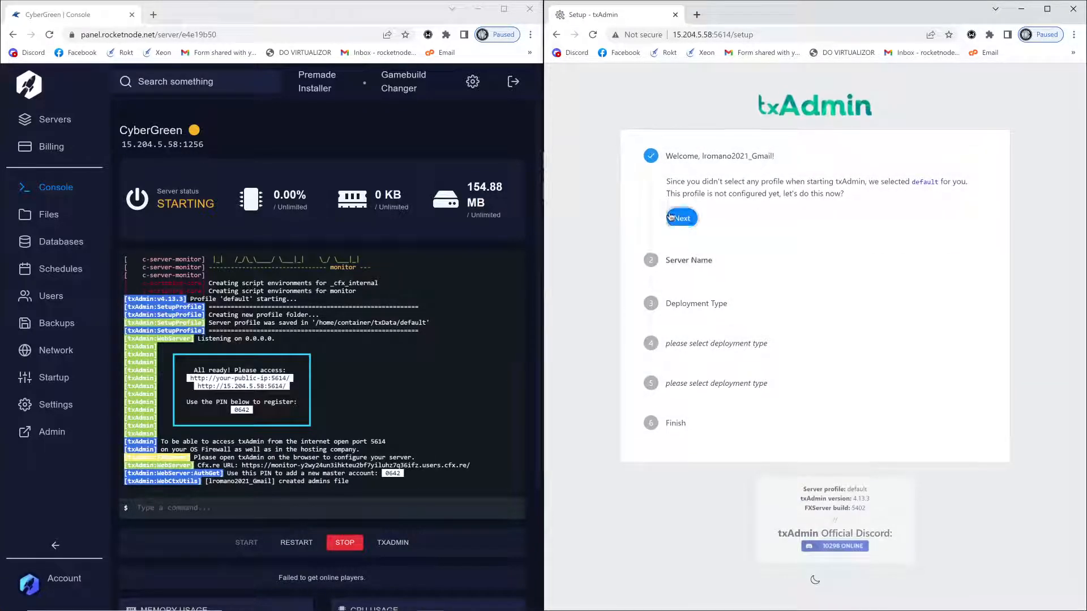
click(682, 217)
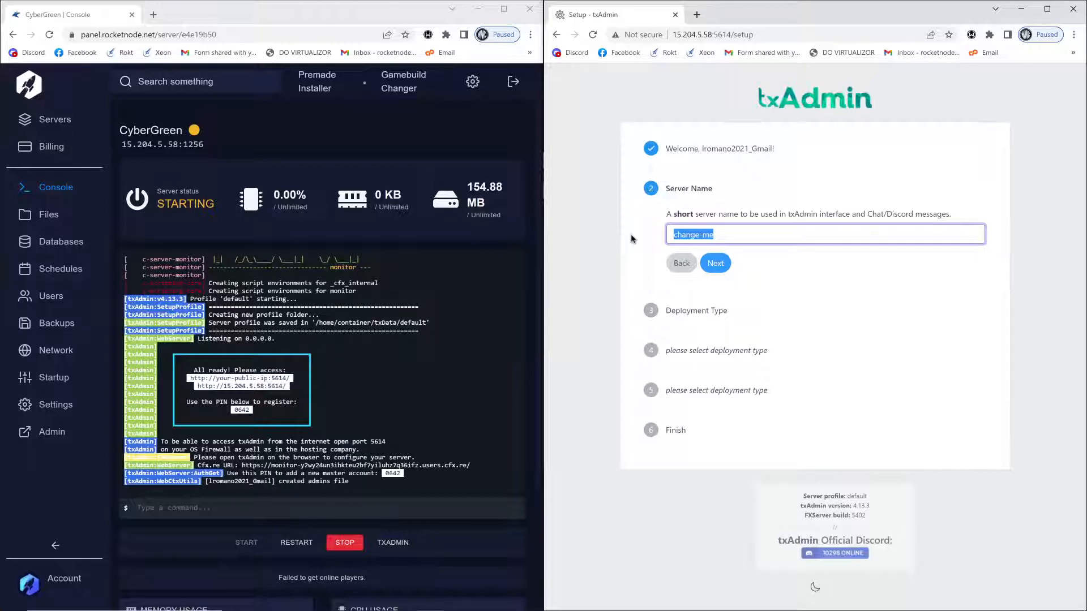
text(CG)
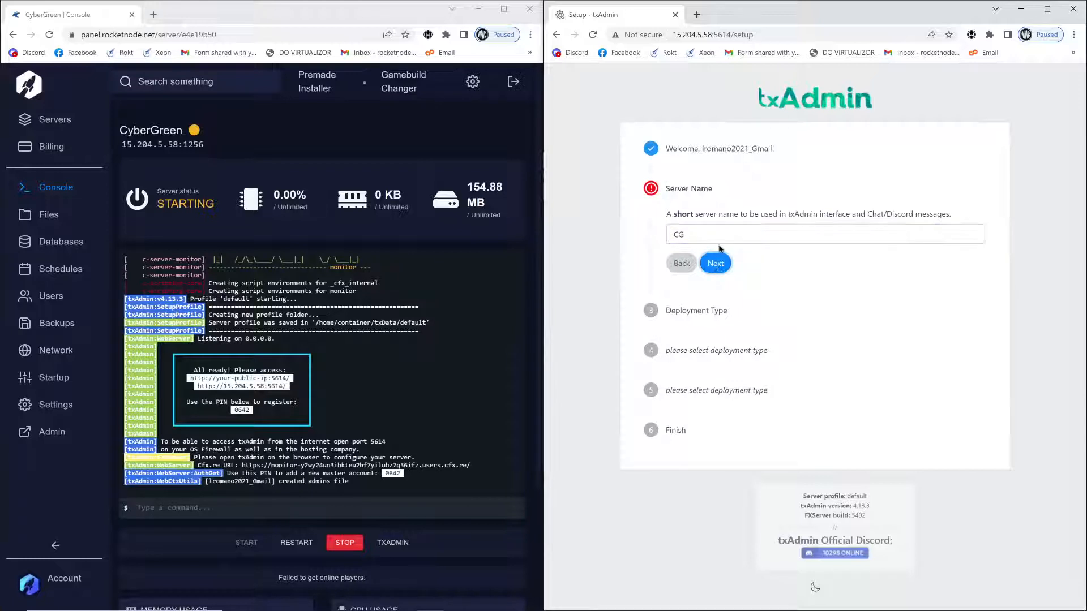
text(CyberG)
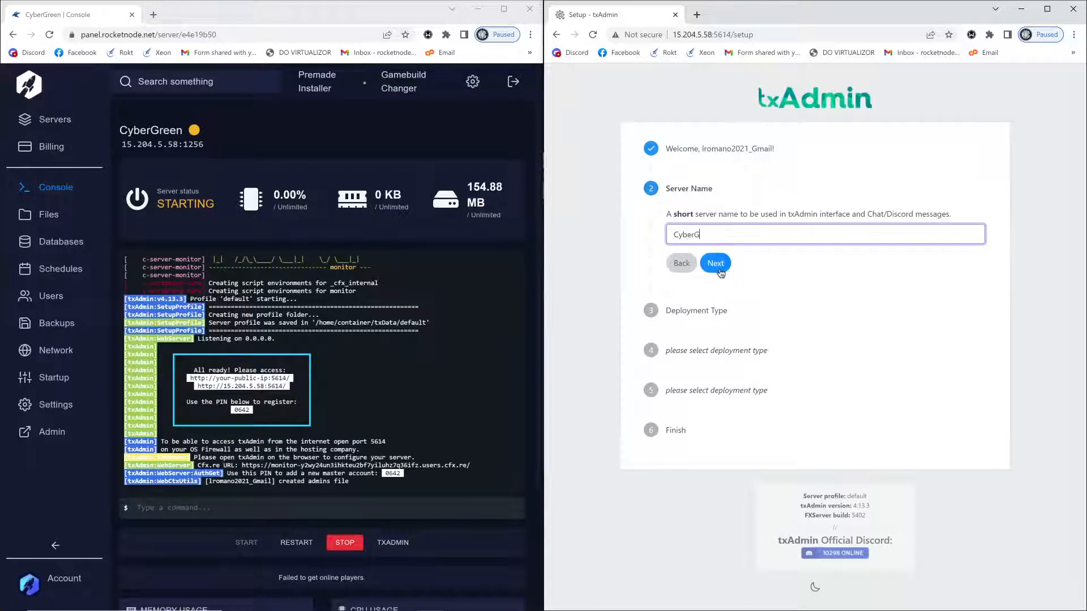
click(714, 263)
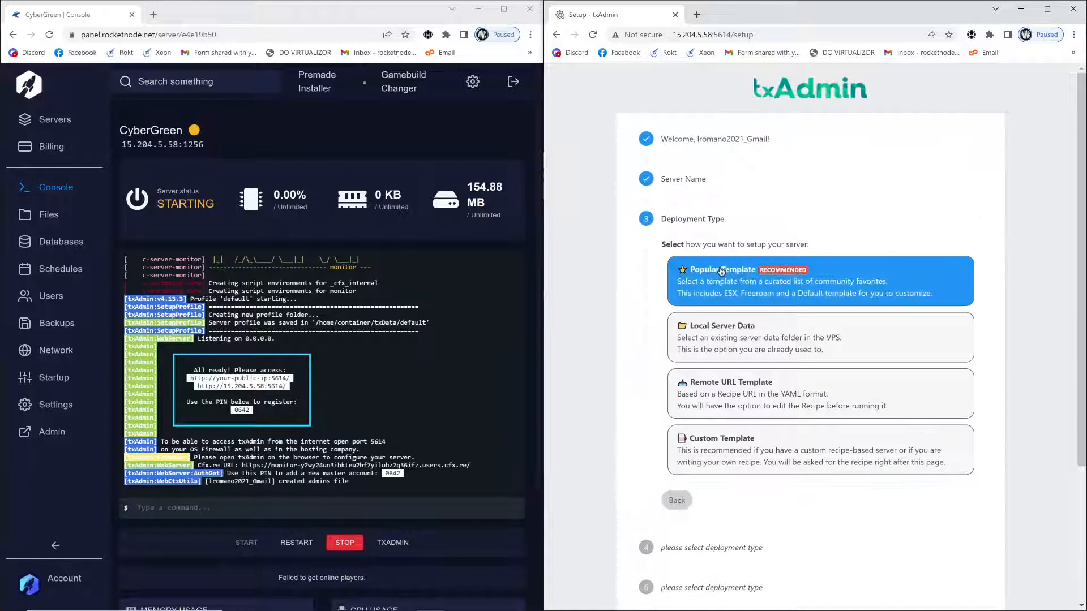
Deploy from local server data in /home/container and save the detected server.cfg.
click(820, 337)
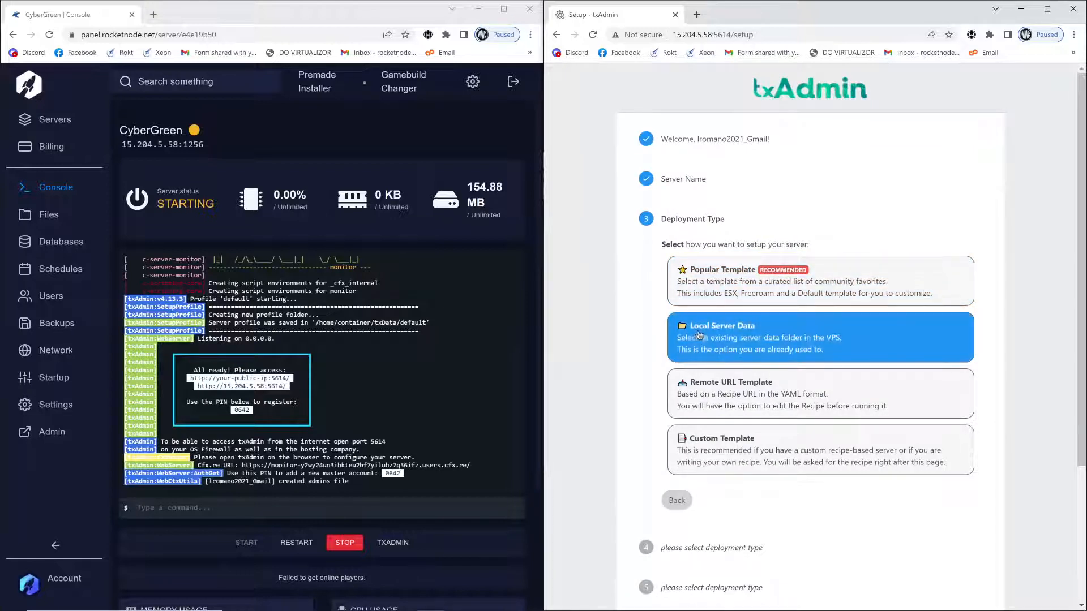
click(821, 338)
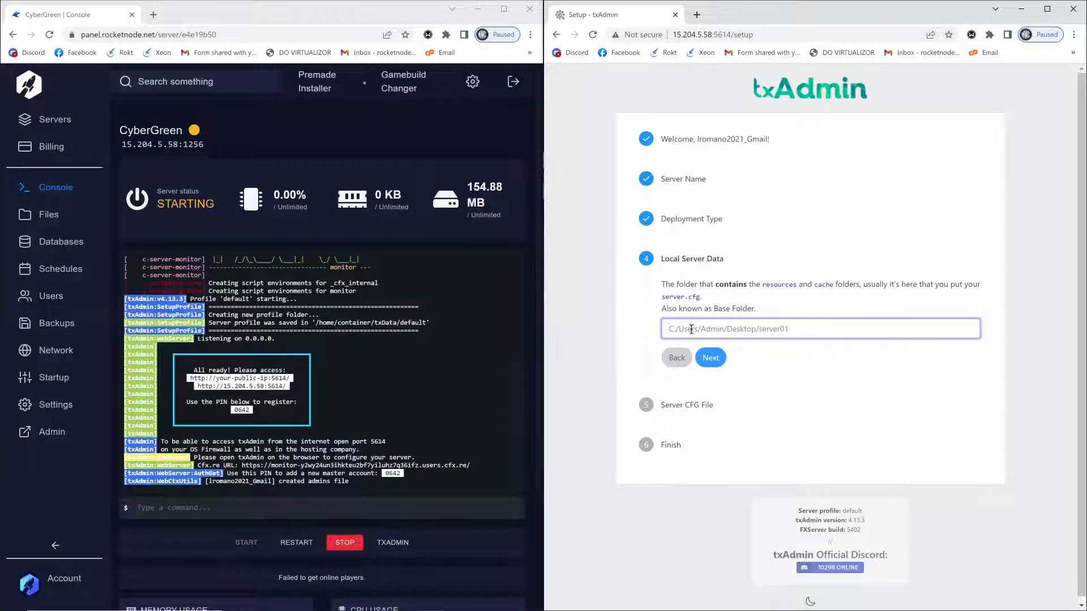
text(/home/container)
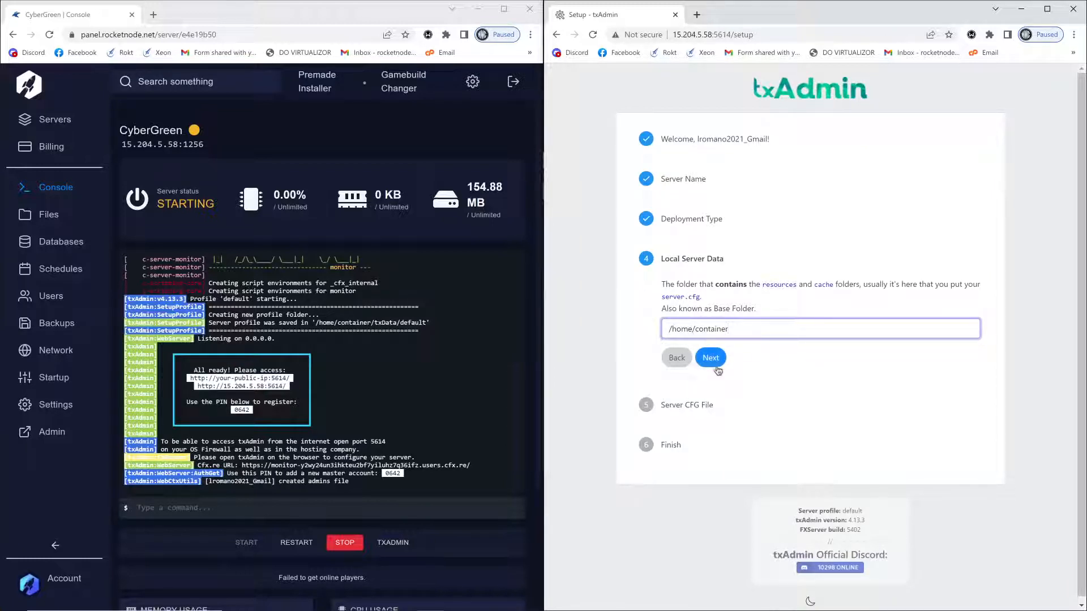
click(711, 357)
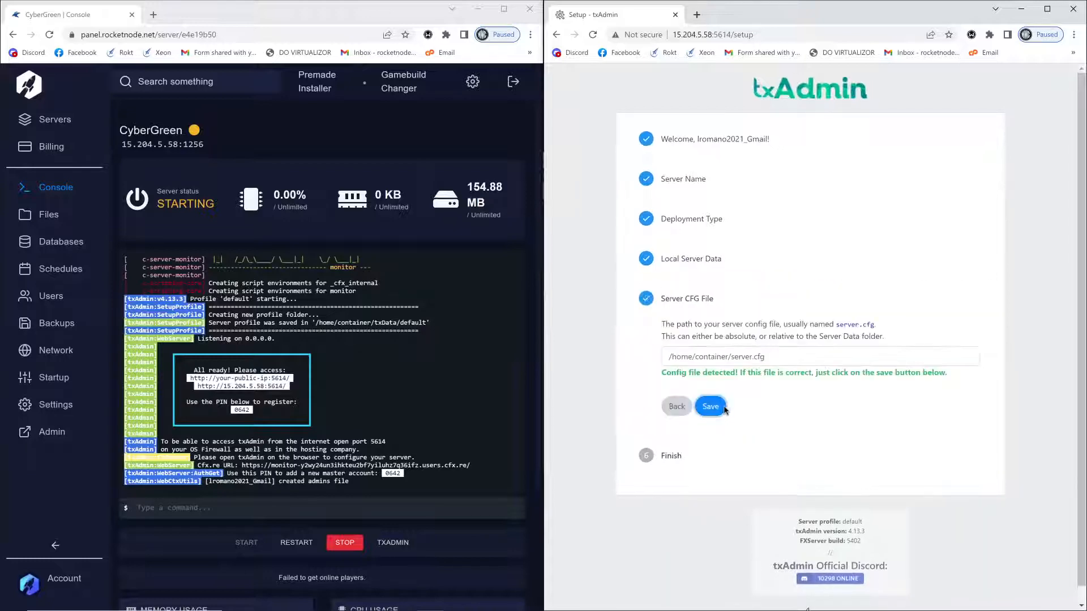
click(710, 407)
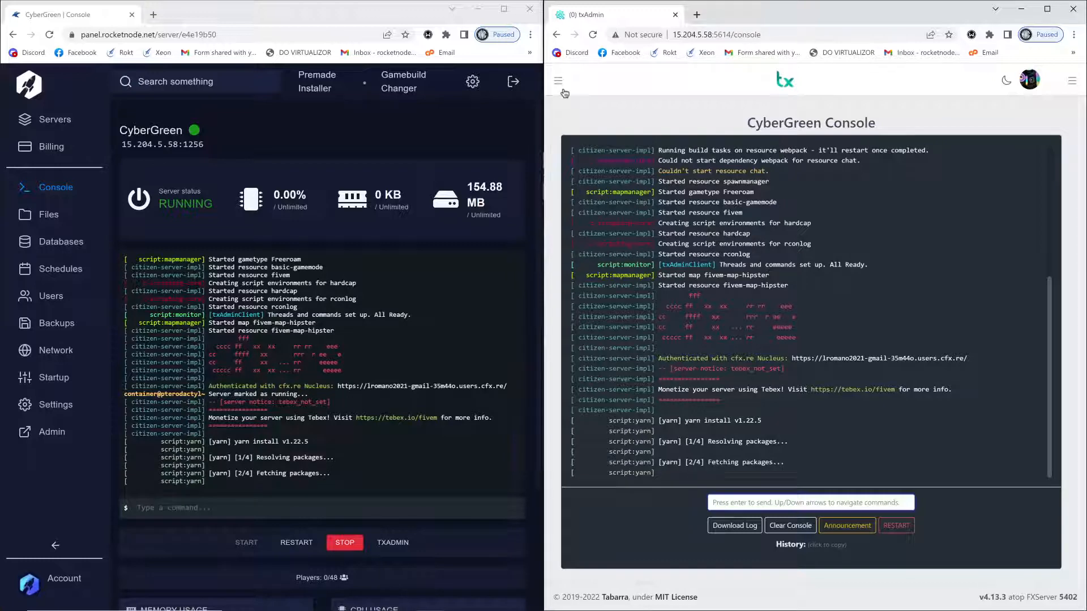
Show txAdmin's navigation menu over the CyberGreen live console.
click(558, 79)
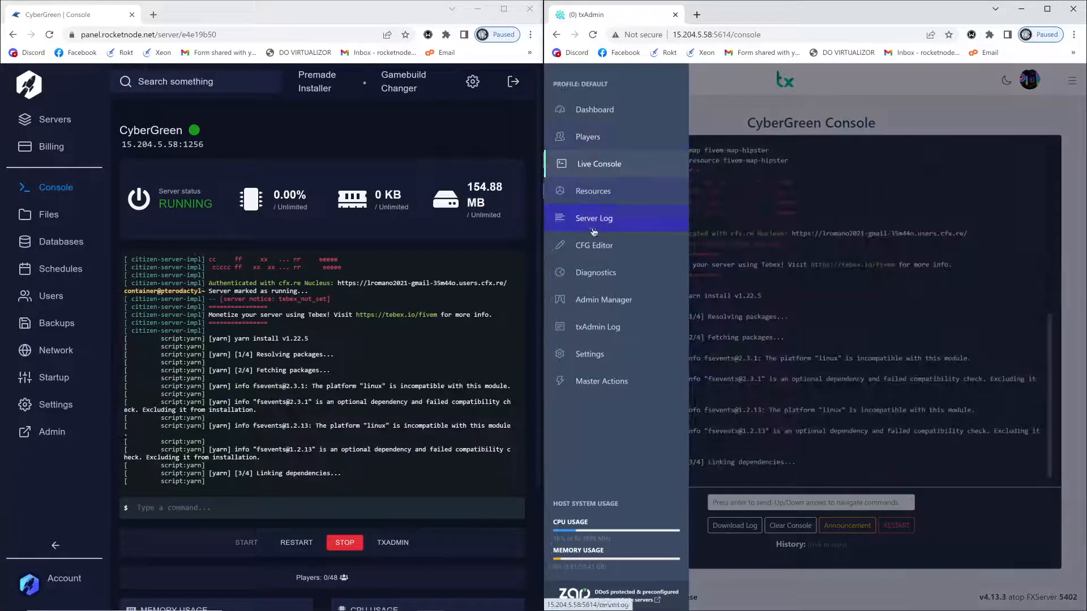
In the CFG Editor set both endpoint ports to 1256 instead of 30120 and save the file.
click(592, 245)
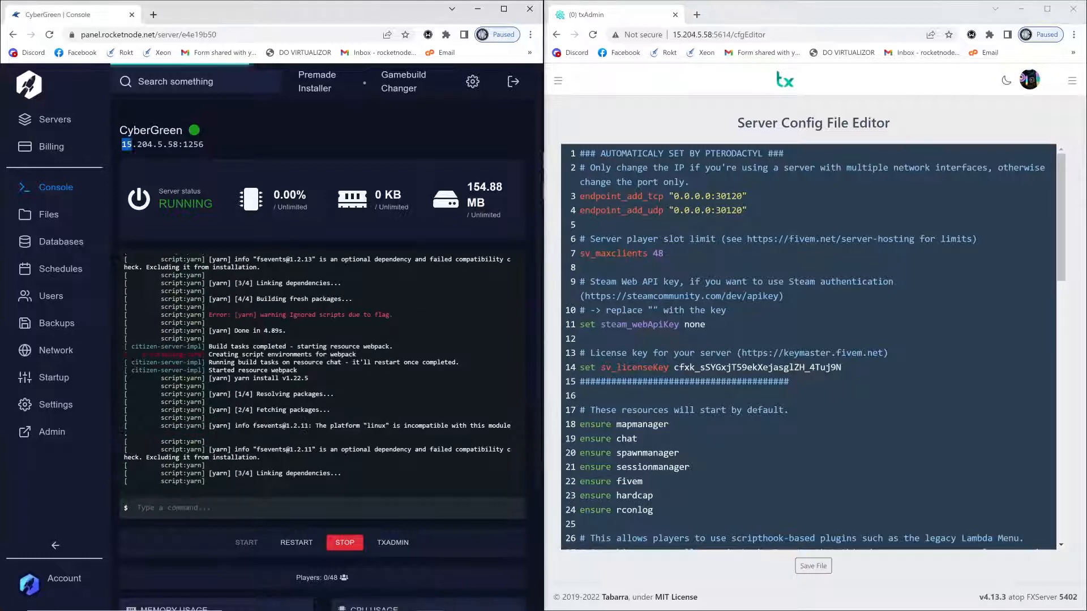
double_click(150, 144)
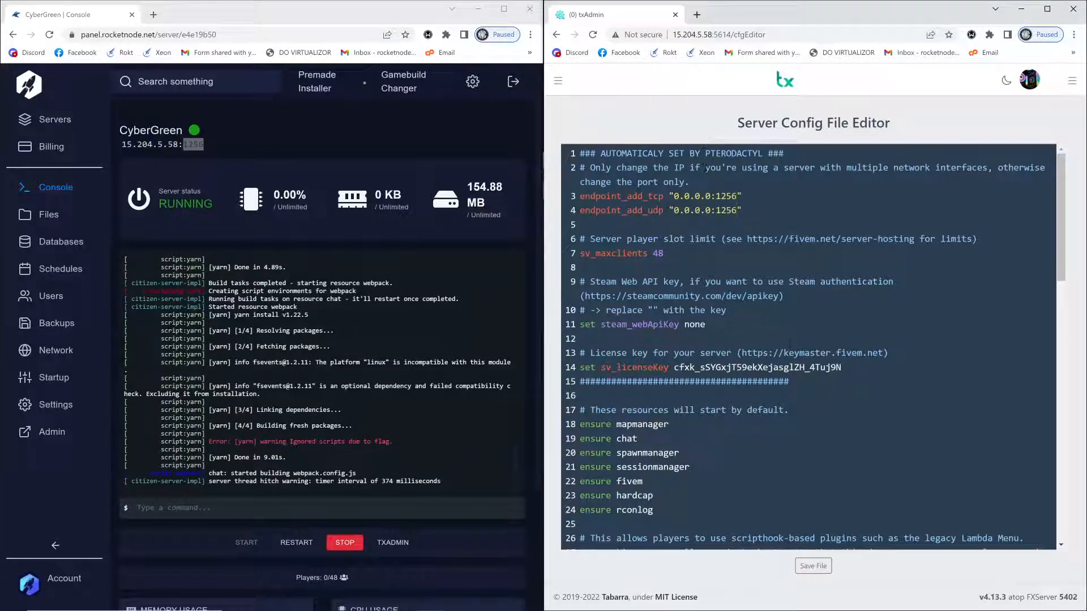
click(814, 567)
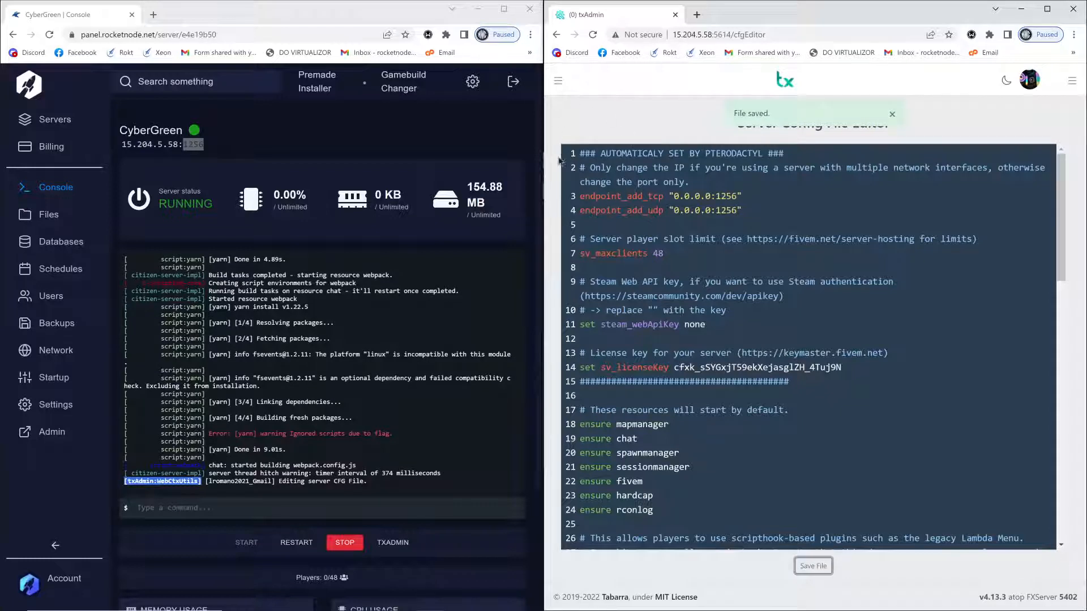